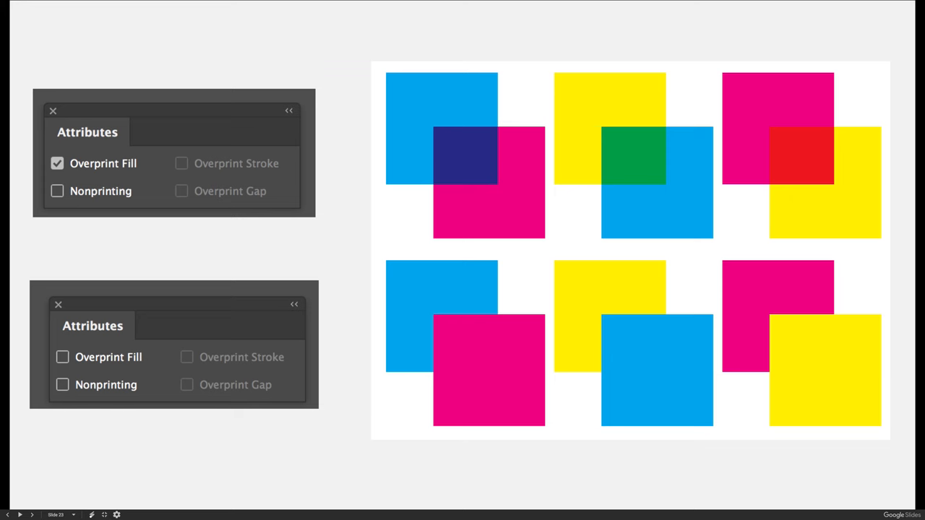
mouse_move(427, 486)
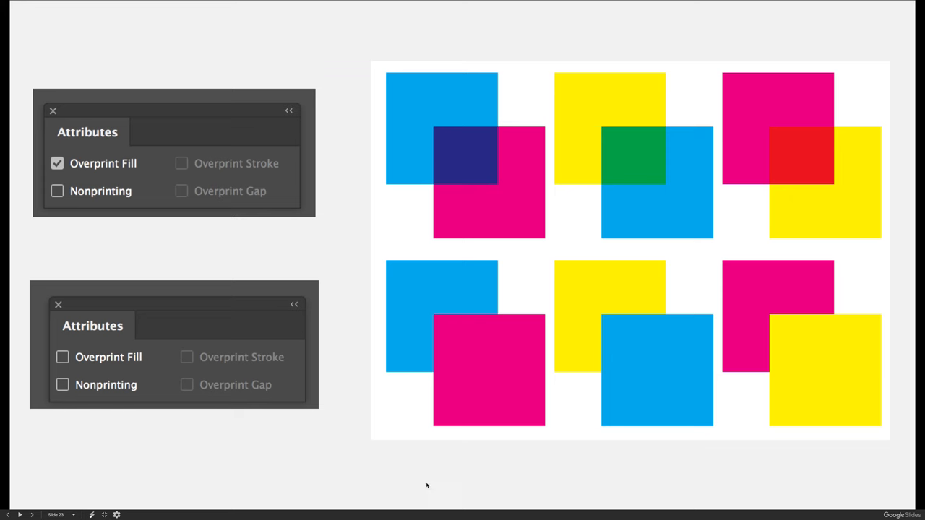
mouse_move(422, 346)
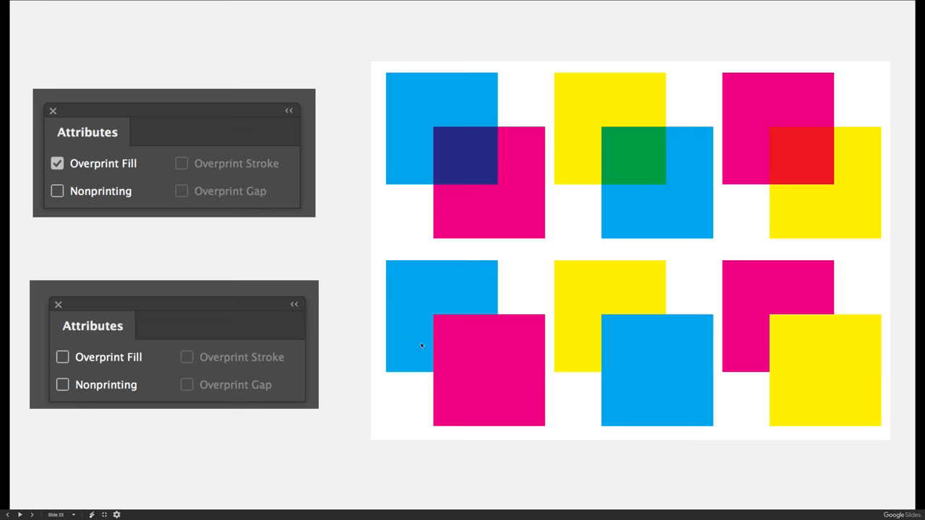
mouse_move(437, 320)
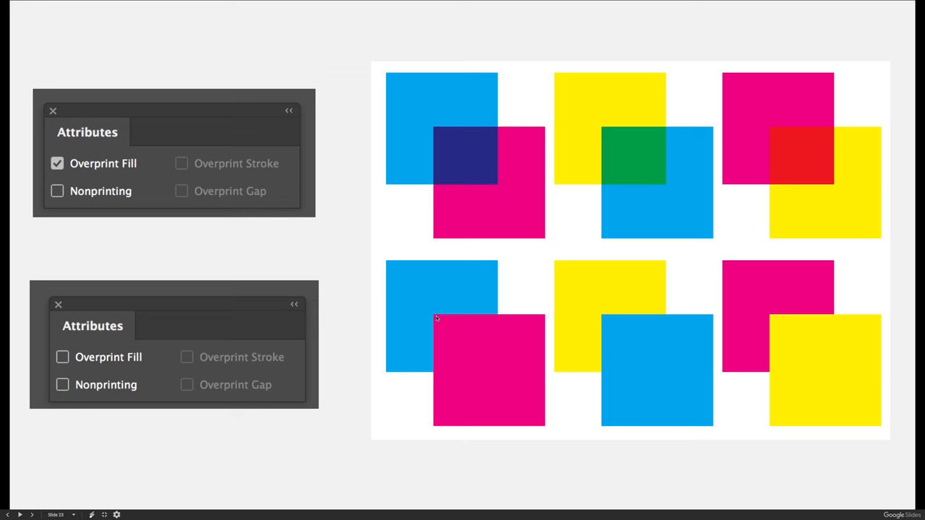
mouse_move(442, 342)
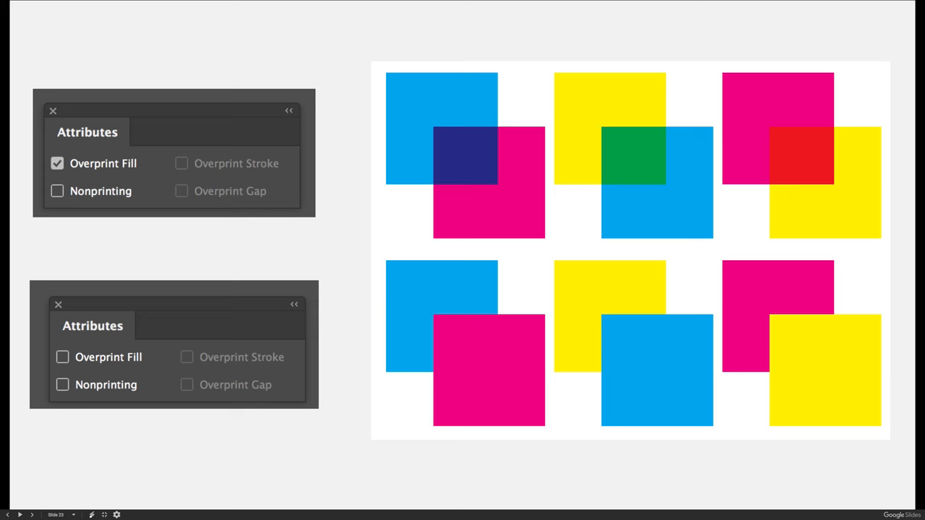
mouse_move(424, 114)
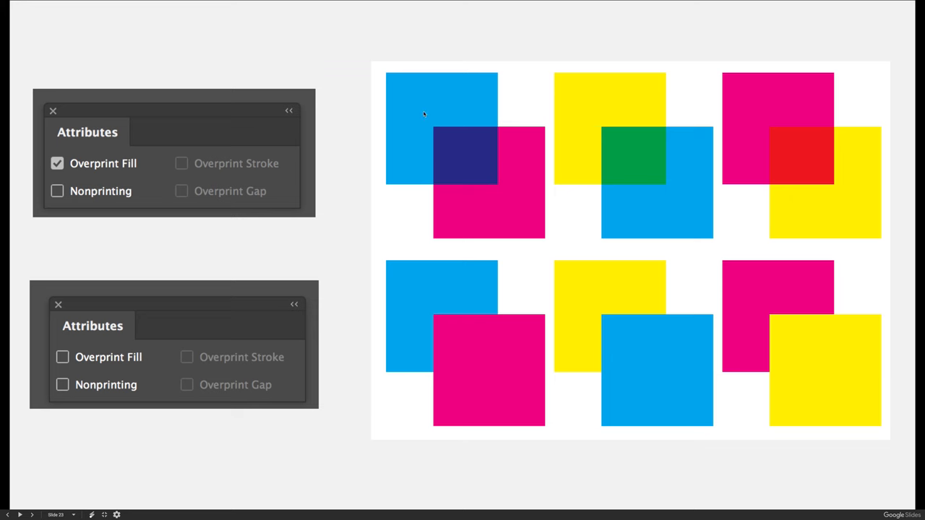
mouse_move(422, 110)
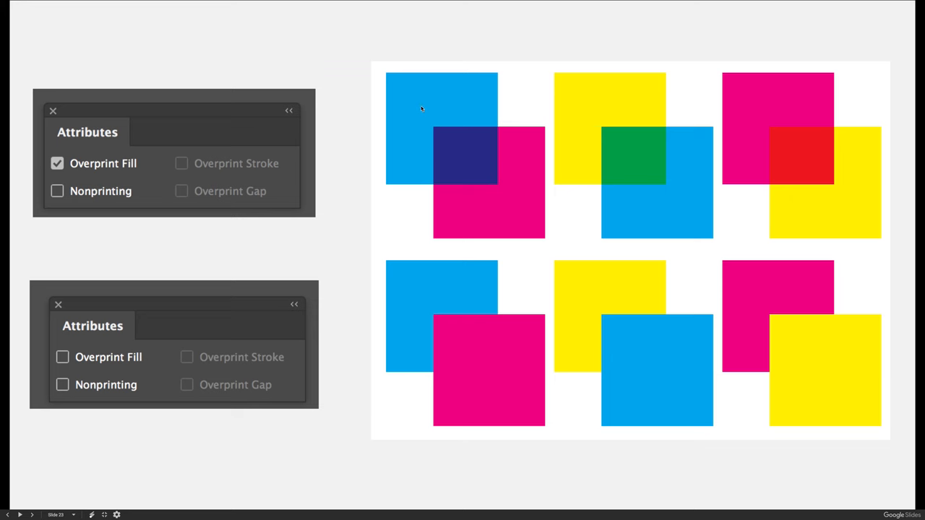
mouse_move(512, 174)
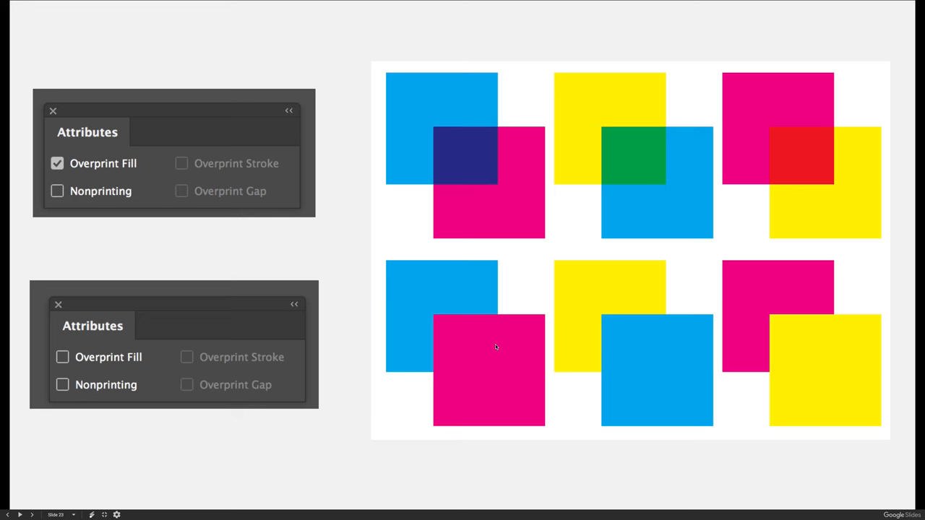
mouse_move(495, 74)
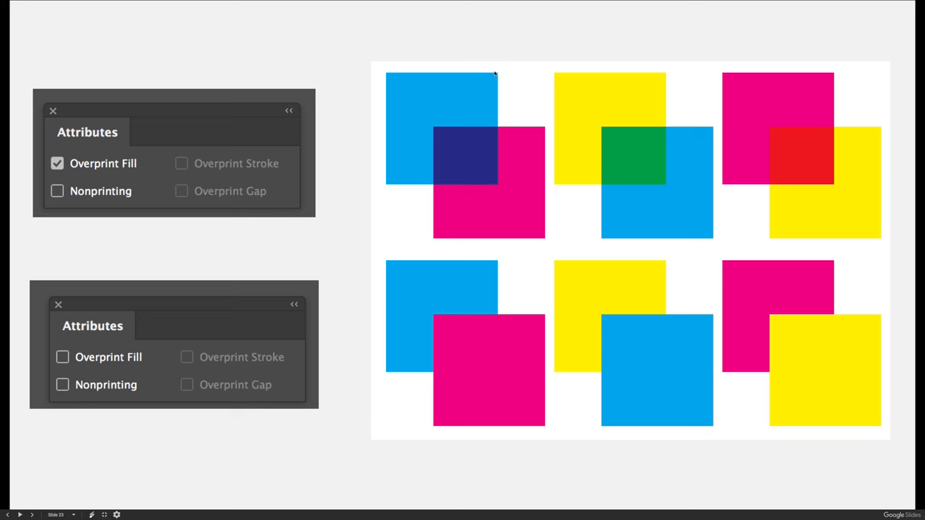
mouse_move(390, 185)
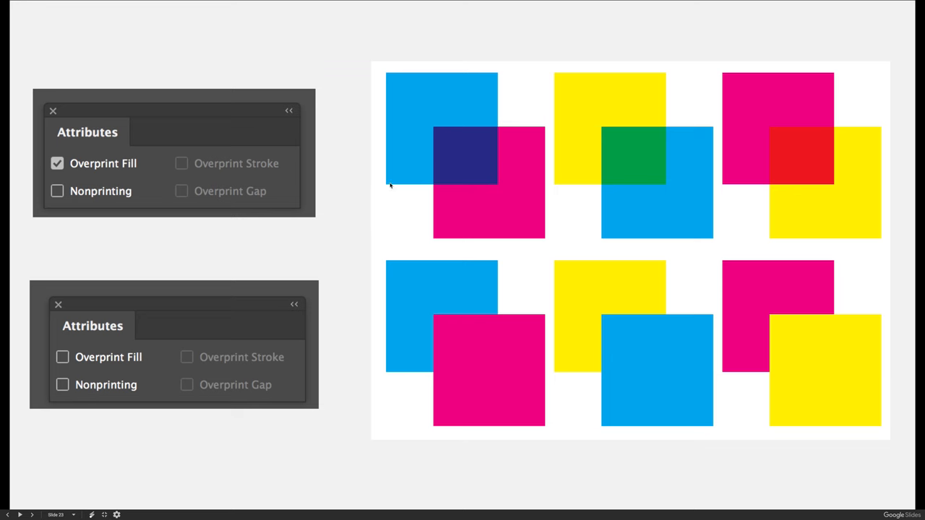
mouse_move(497, 69)
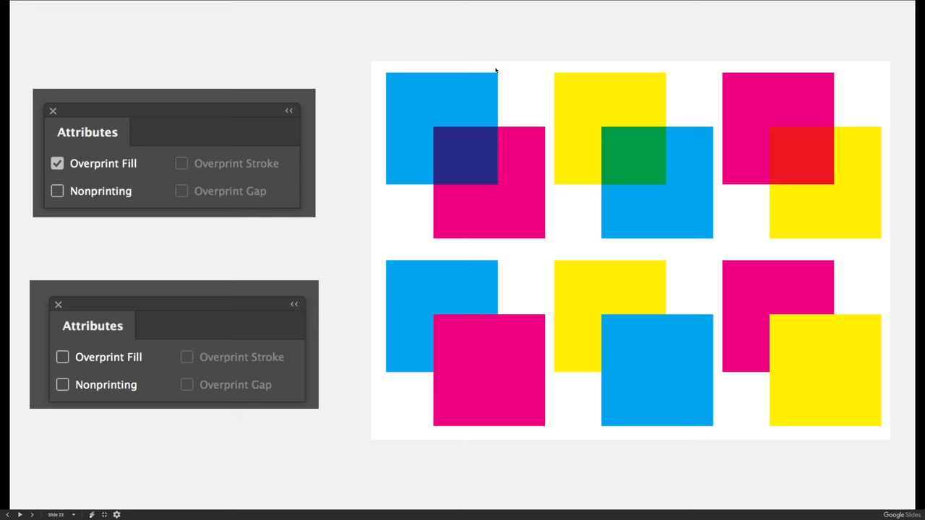
mouse_move(396, 152)
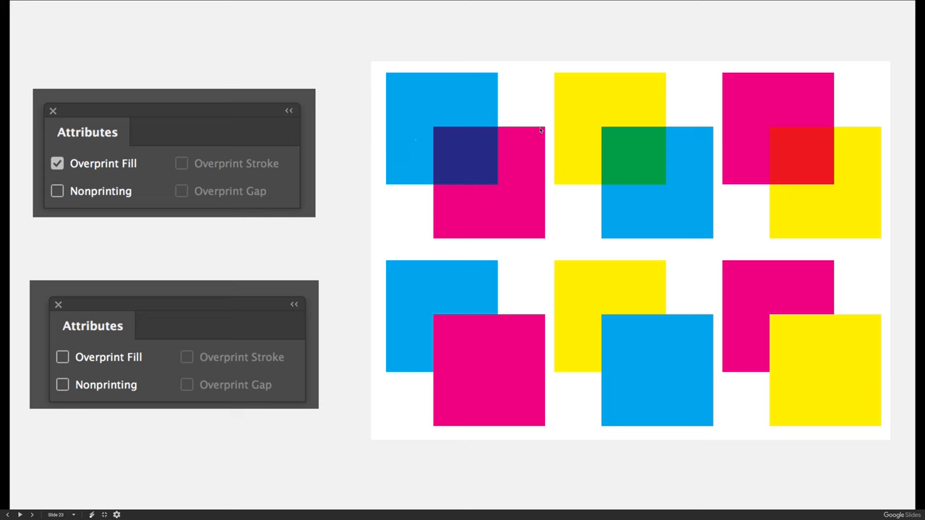
mouse_move(432, 132)
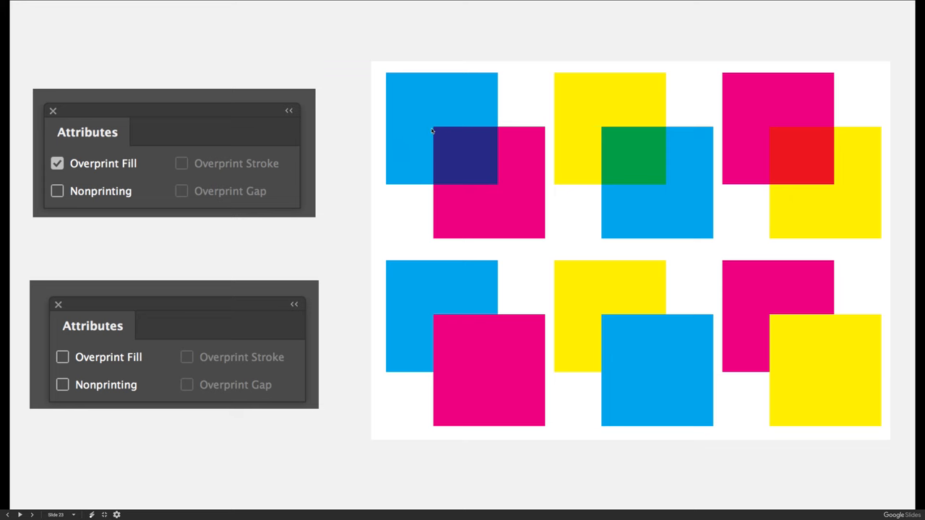
mouse_move(470, 168)
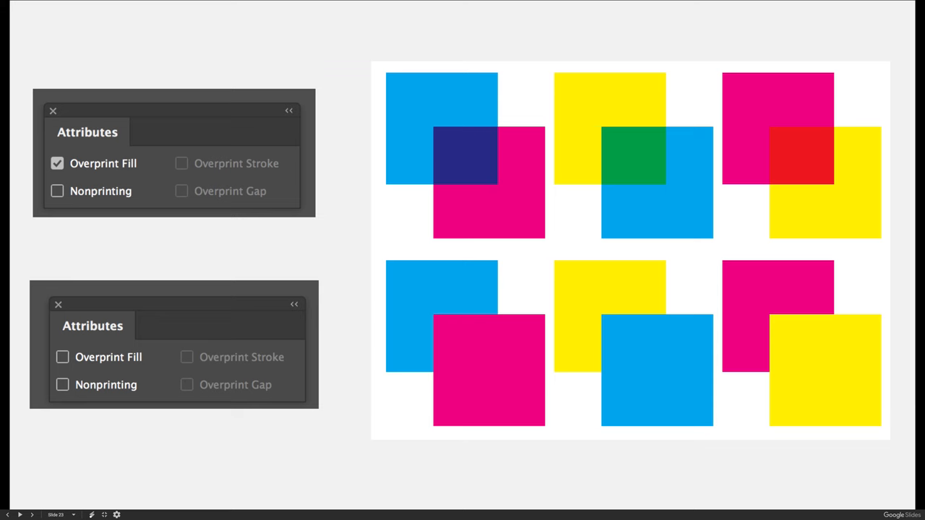
mouse_move(616, 96)
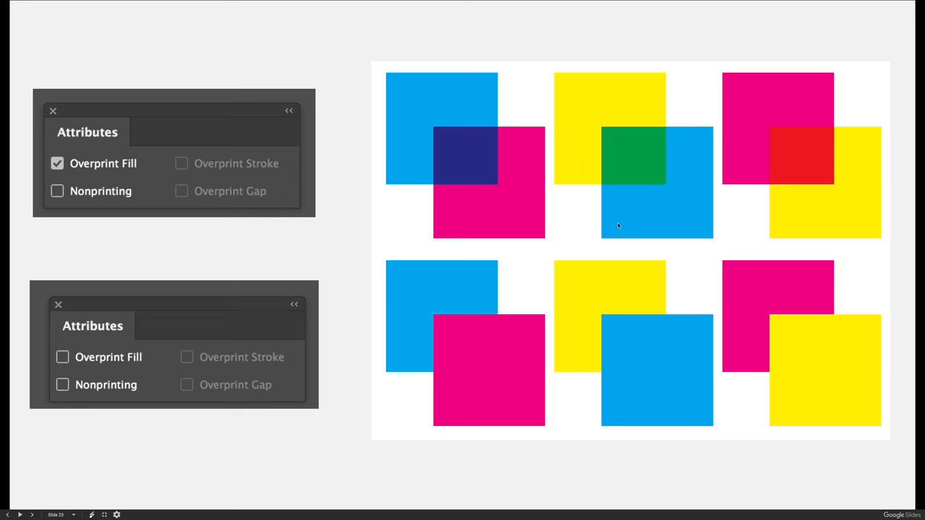
mouse_move(606, 134)
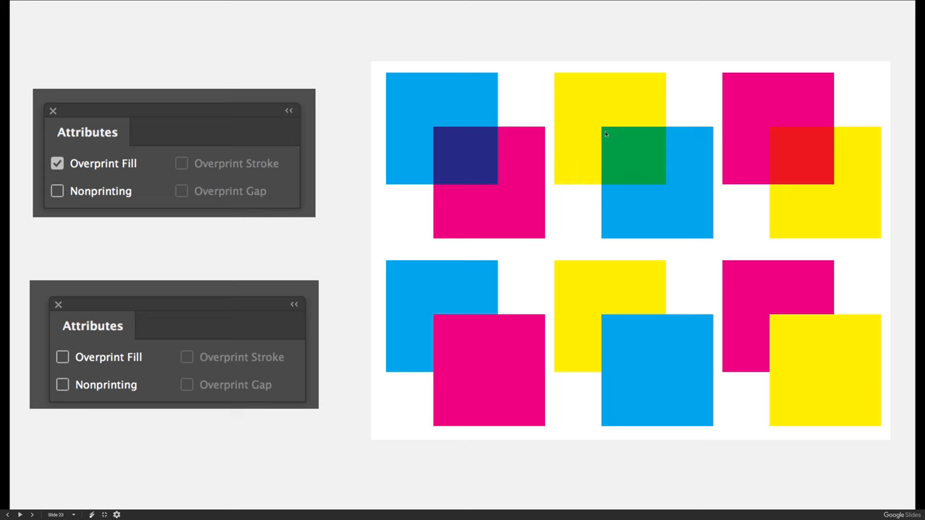
mouse_move(700, 228)
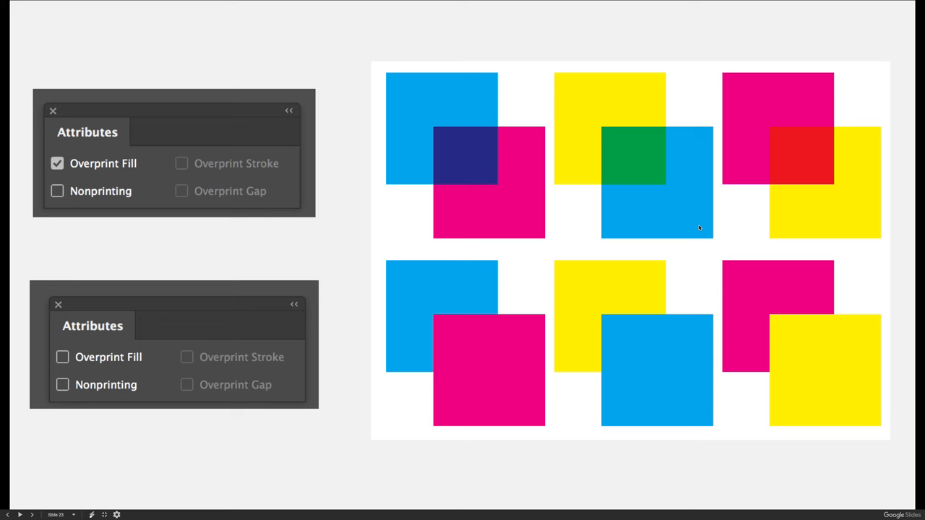
mouse_move(775, 83)
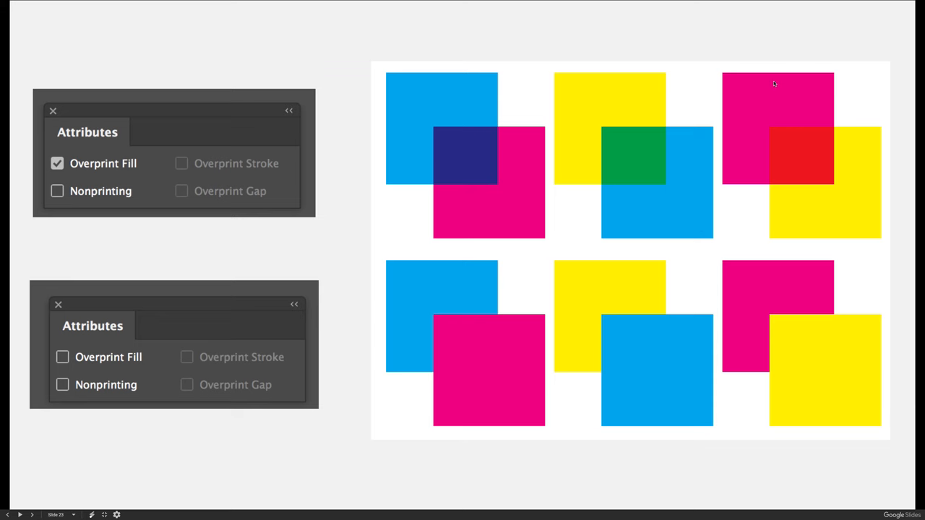
mouse_move(798, 217)
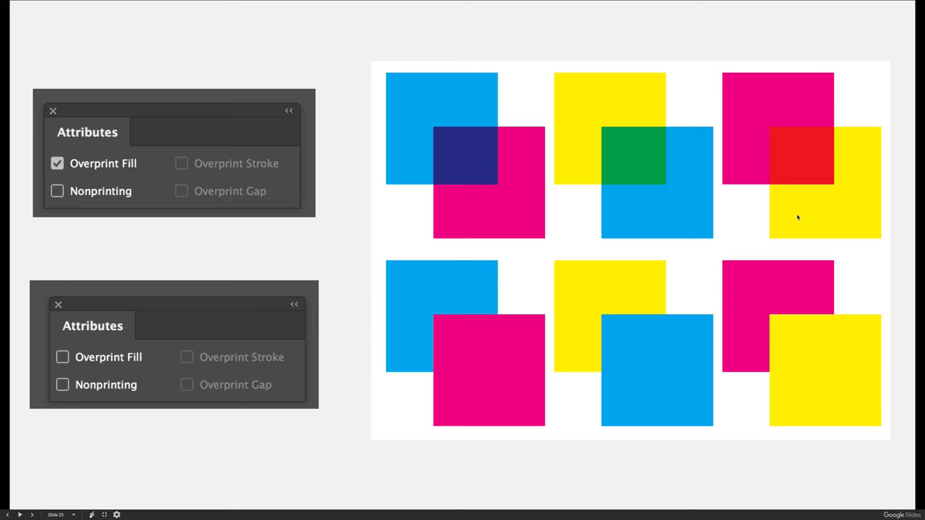
mouse_move(856, 217)
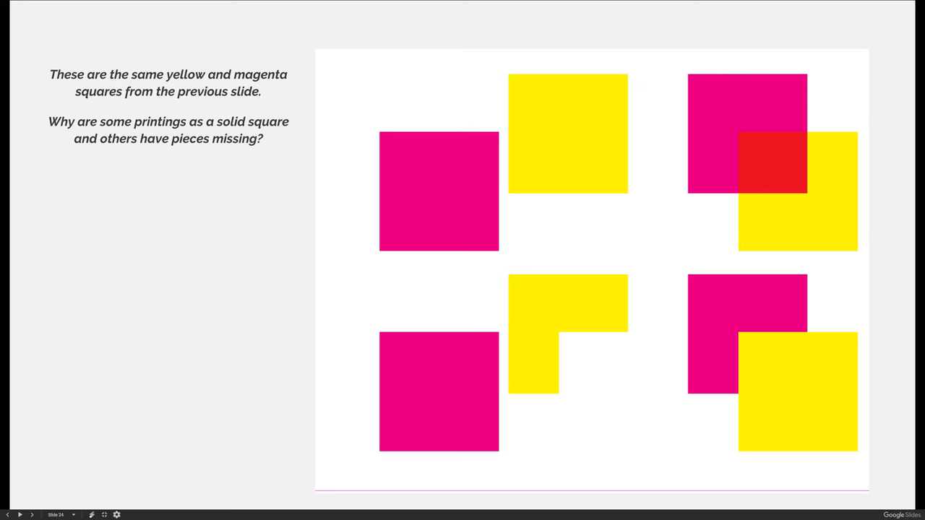
mouse_move(430, 392)
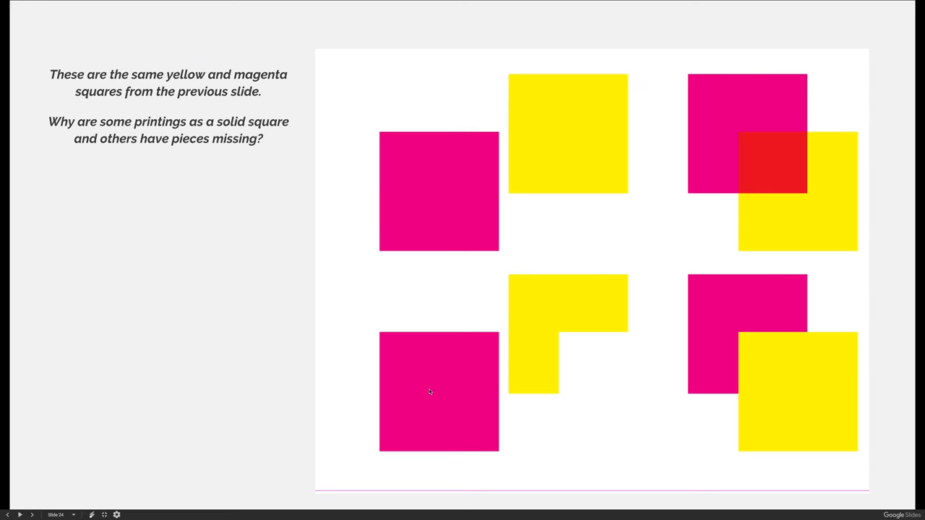
mouse_move(350, 298)
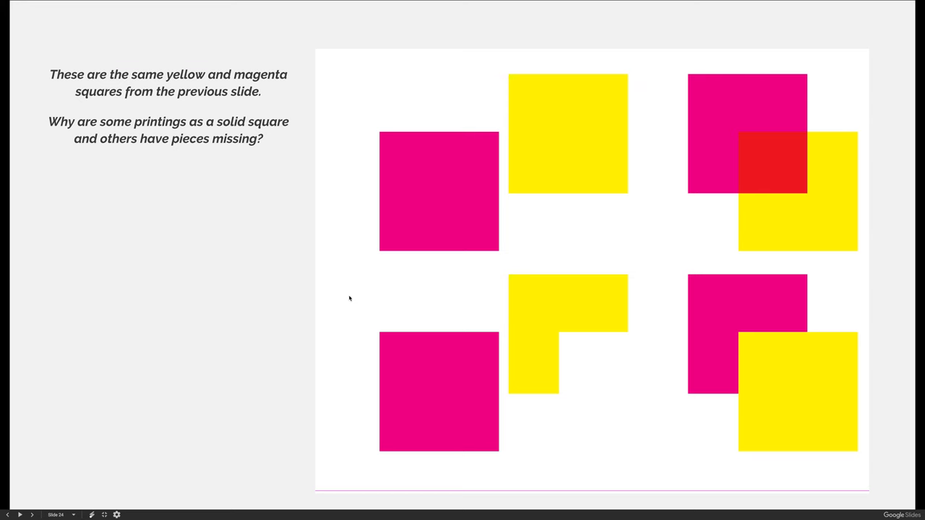
mouse_move(531, 344)
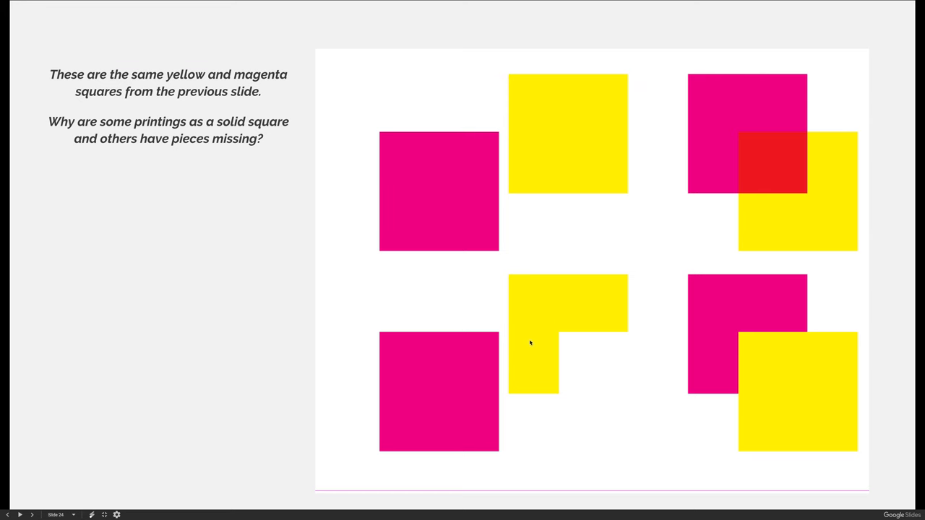
mouse_move(586, 359)
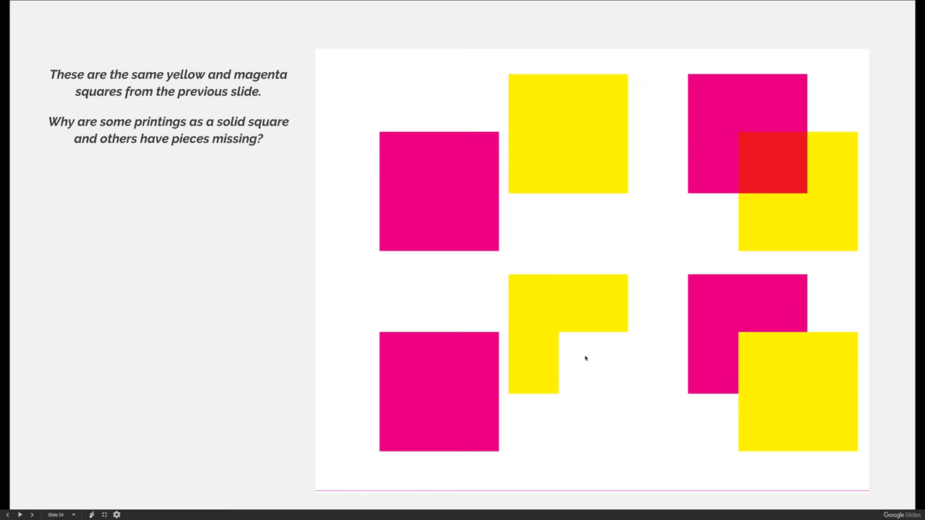
mouse_move(547, 323)
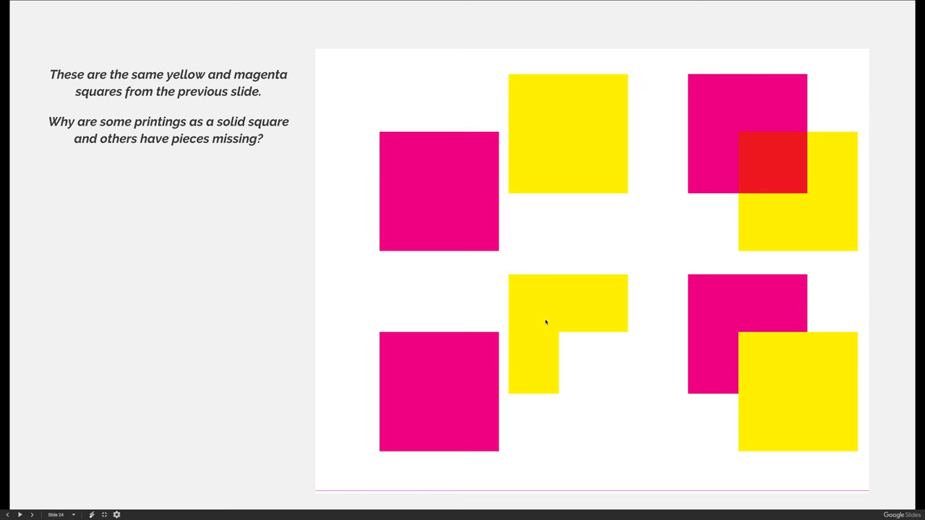
mouse_move(597, 376)
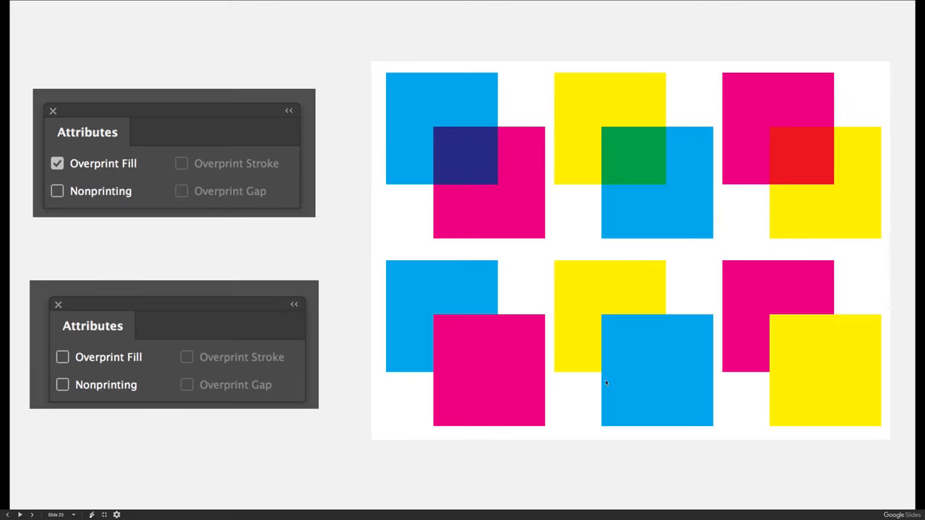
mouse_move(565, 412)
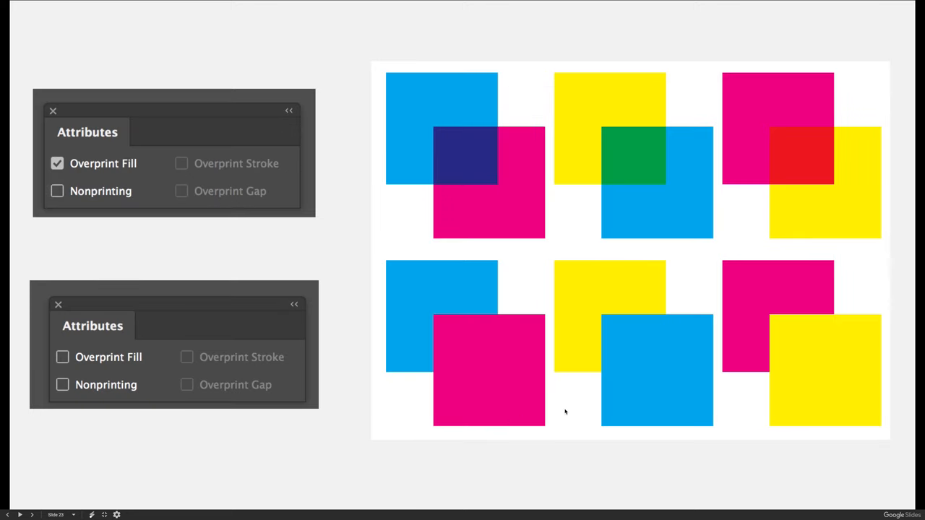
Step: Advance to the slide of yellow and cyan squares from slide 23
key(Right)
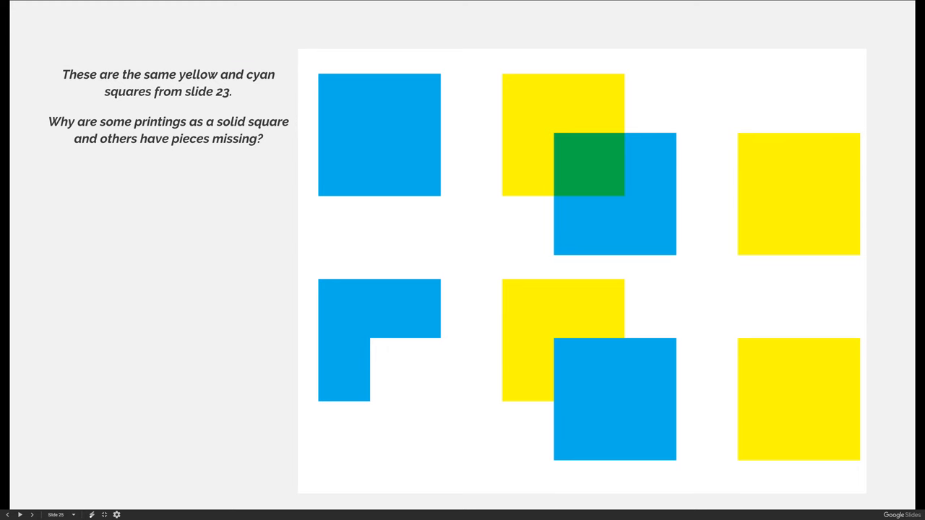
Step: Step between the yellow/magenta and yellow/cyan slides, ending on the magenta and cyan squares slide
key(left)
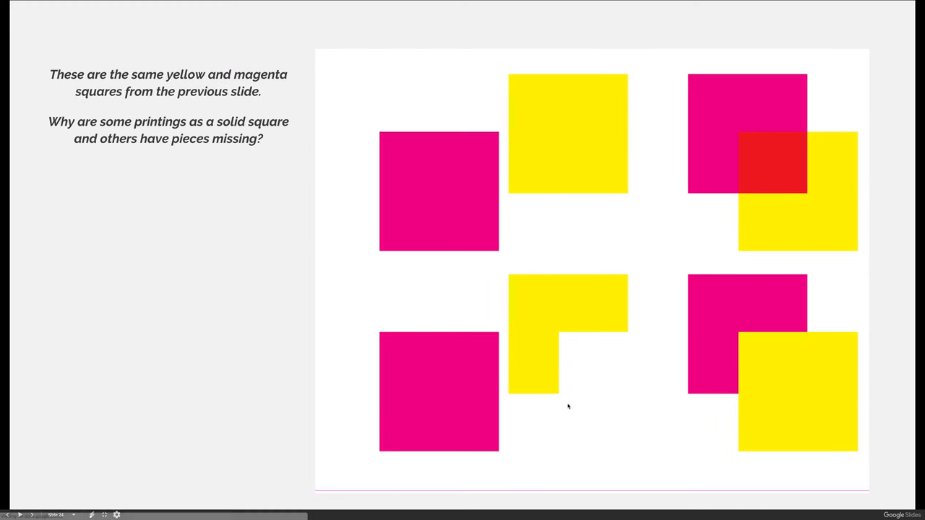
mouse_move(372, 443)
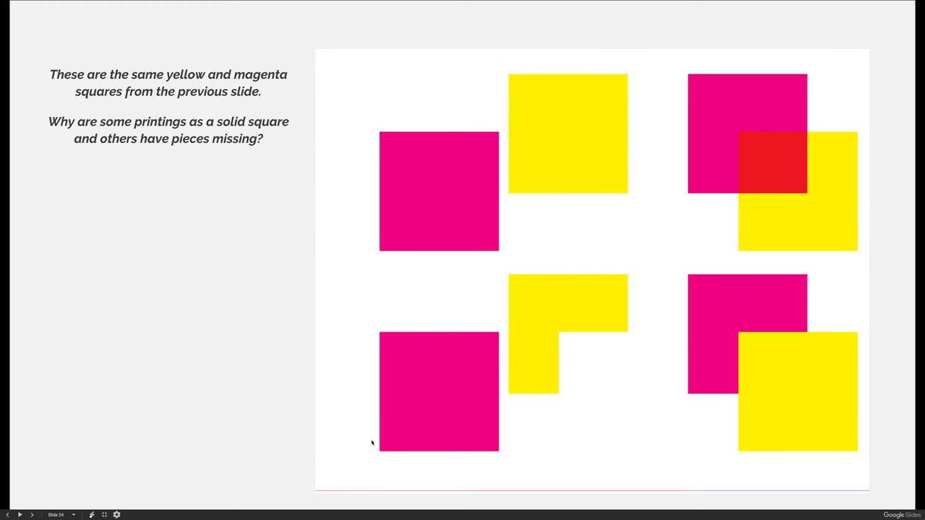
mouse_move(376, 378)
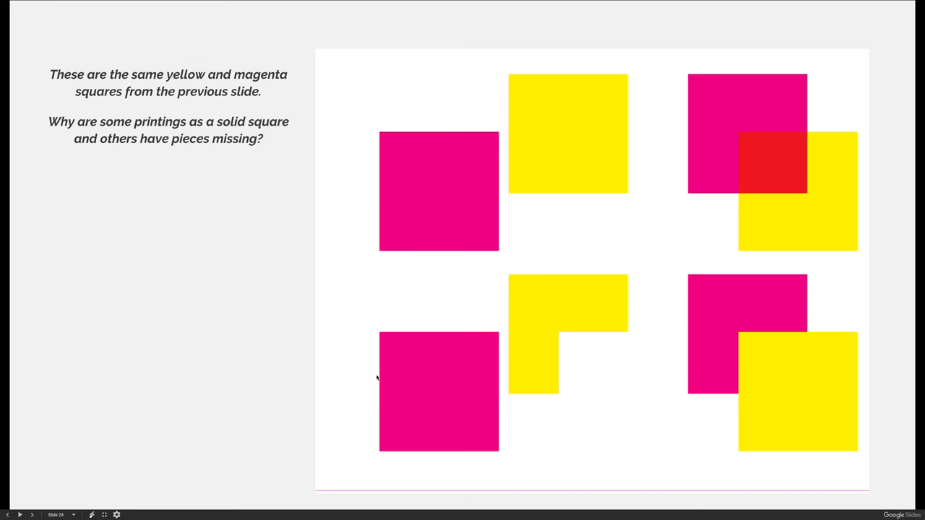
key(Right)
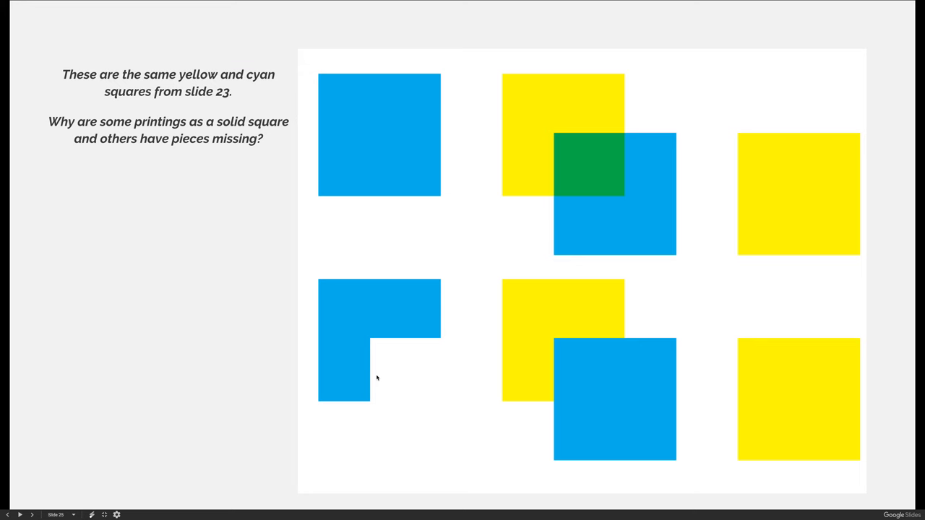
mouse_move(391, 304)
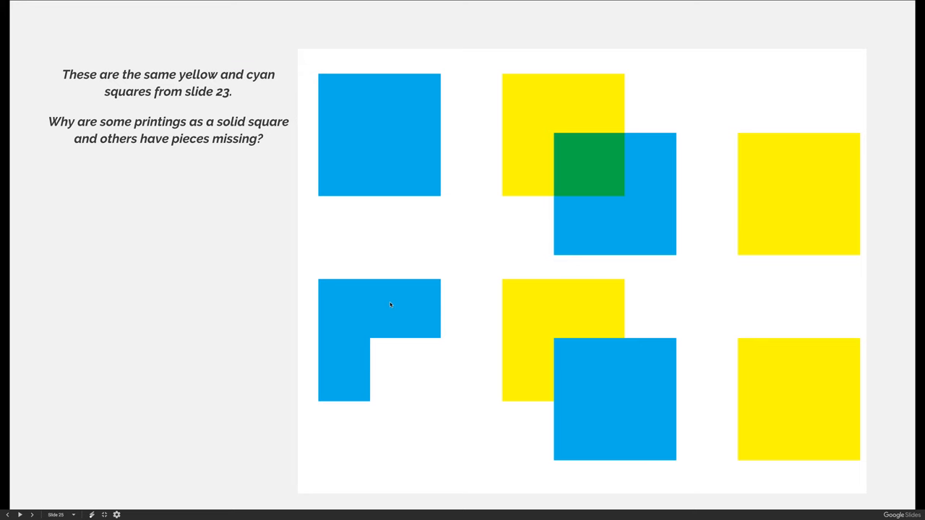
mouse_move(441, 260)
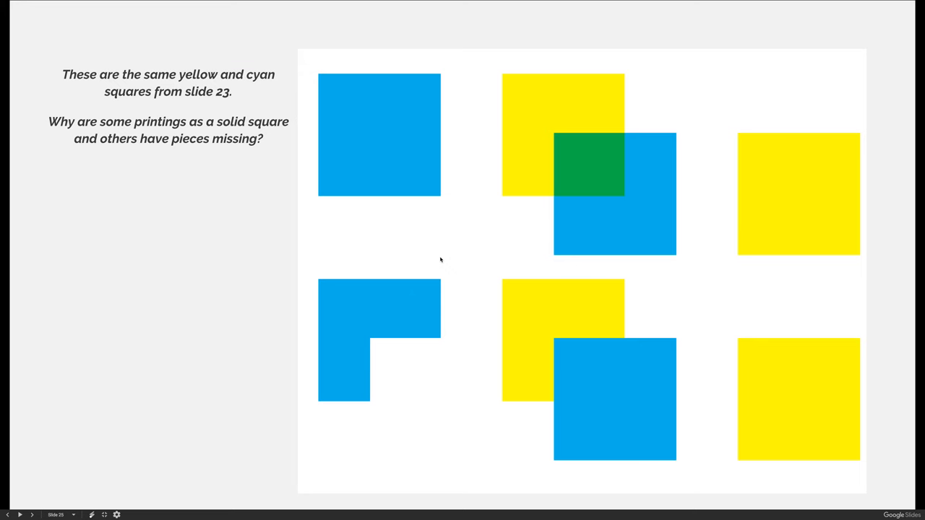
mouse_move(448, 347)
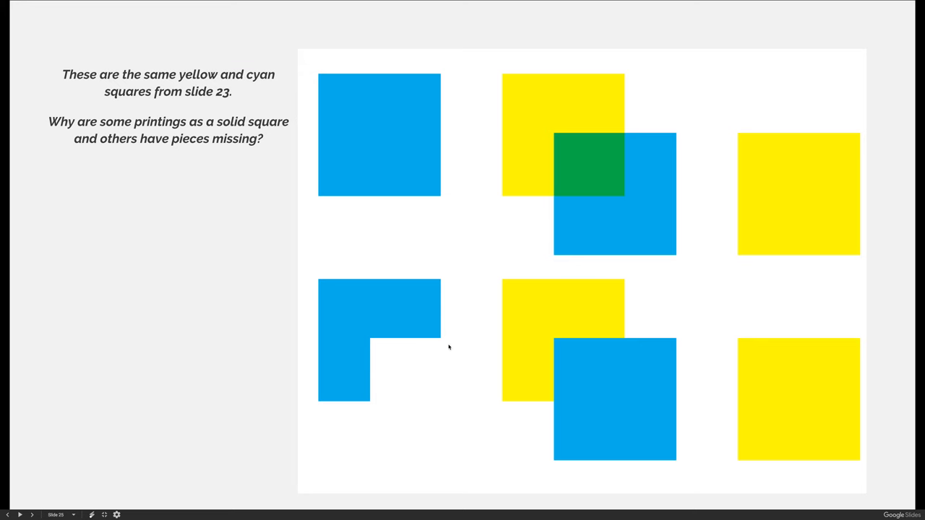
mouse_move(376, 397)
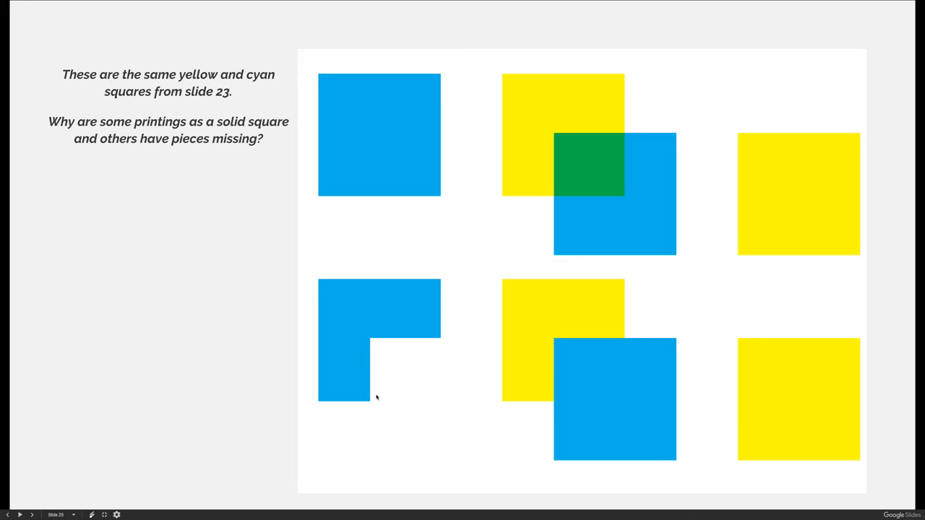
mouse_move(486, 390)
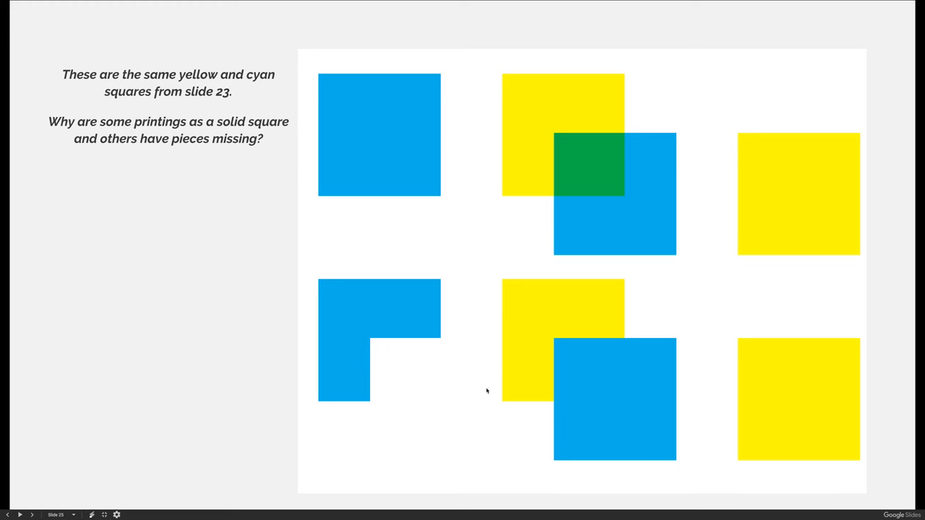
mouse_move(455, 382)
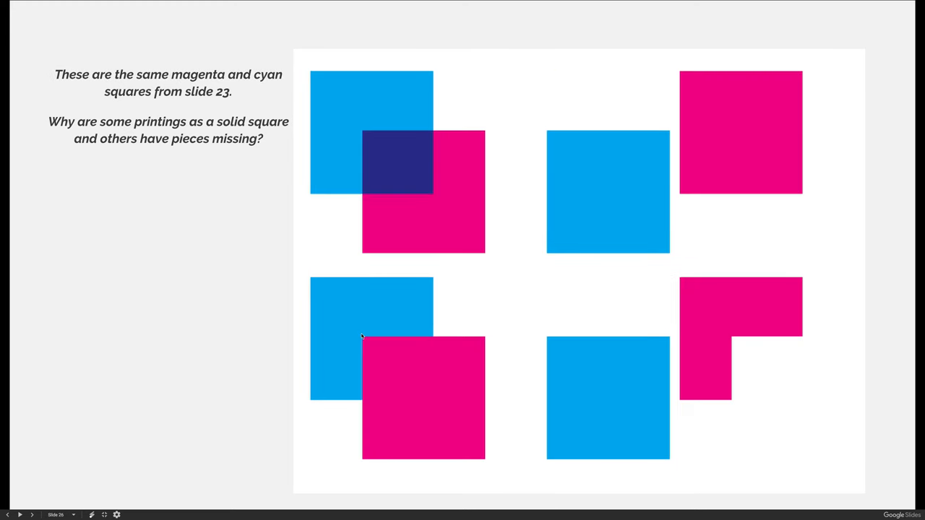
mouse_move(494, 451)
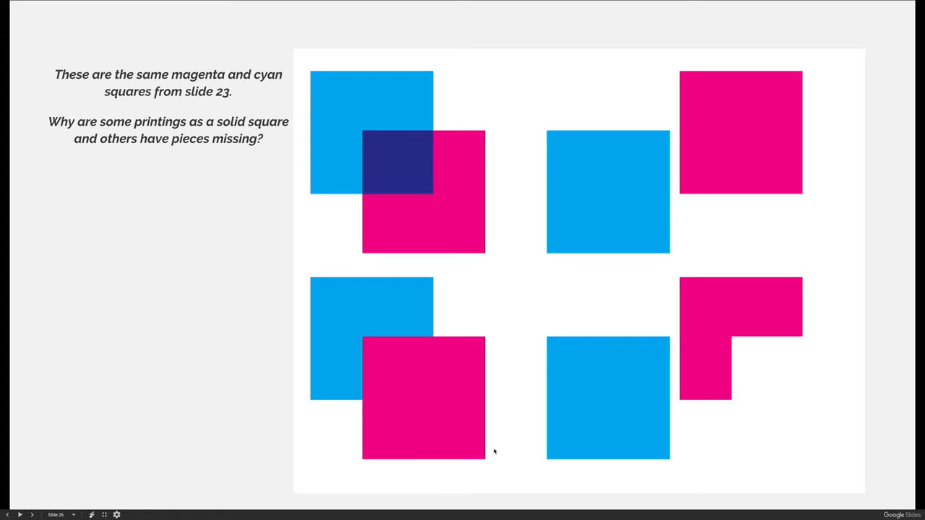
mouse_move(513, 447)
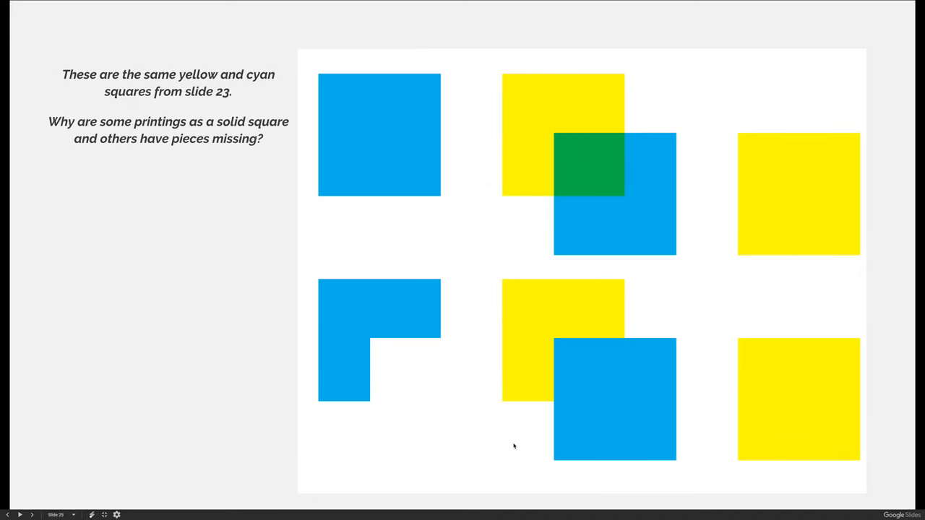
key(right)
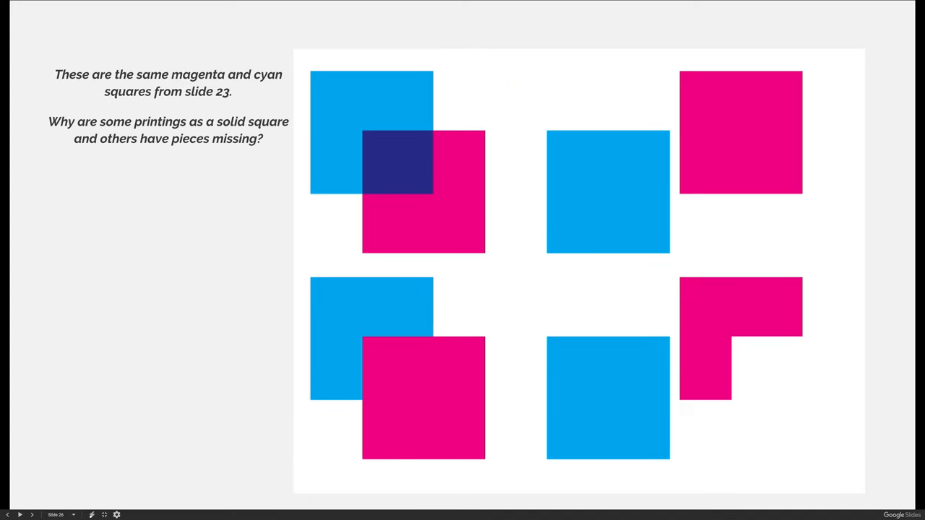